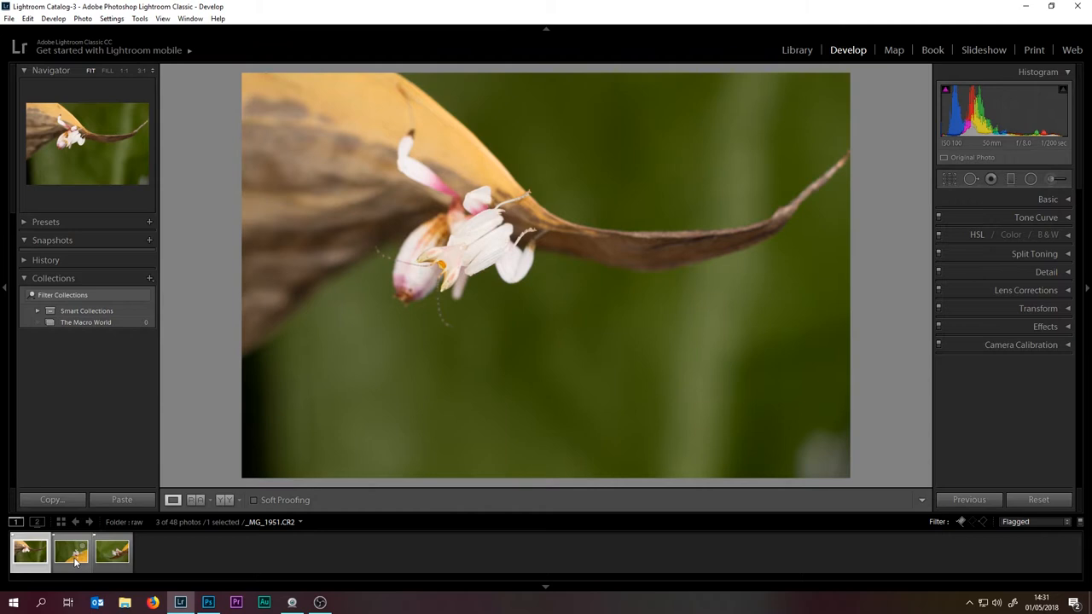
# Select another flagged mantis photo in the filmstrip to review it
pyautogui.click(72, 552)
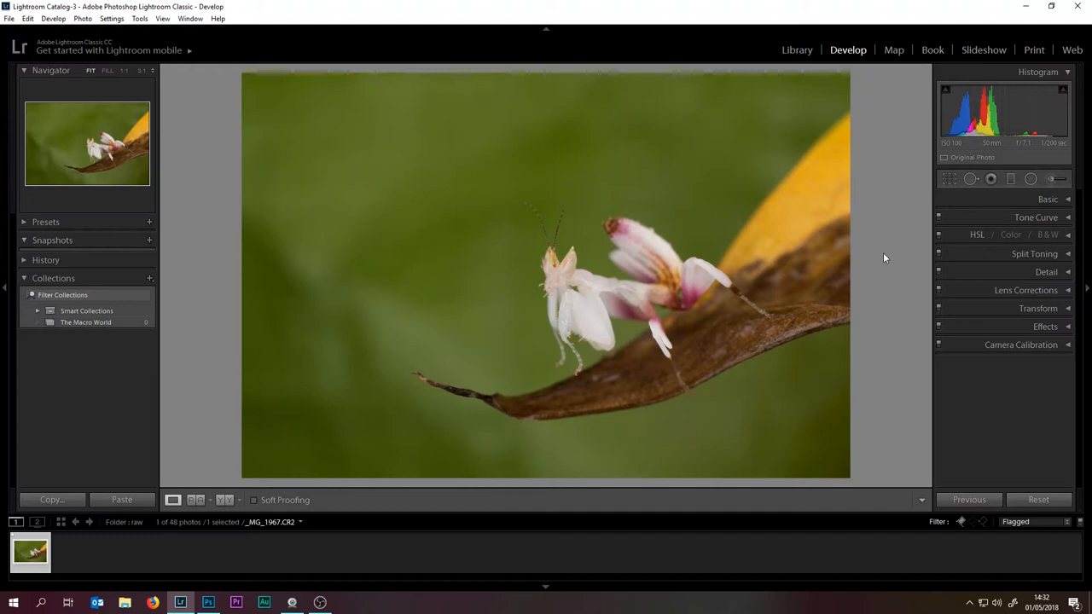
# Expand the Basic panel, raise Contrast to about +40 and bring Highlights down to -33
pyautogui.click(1048, 198)
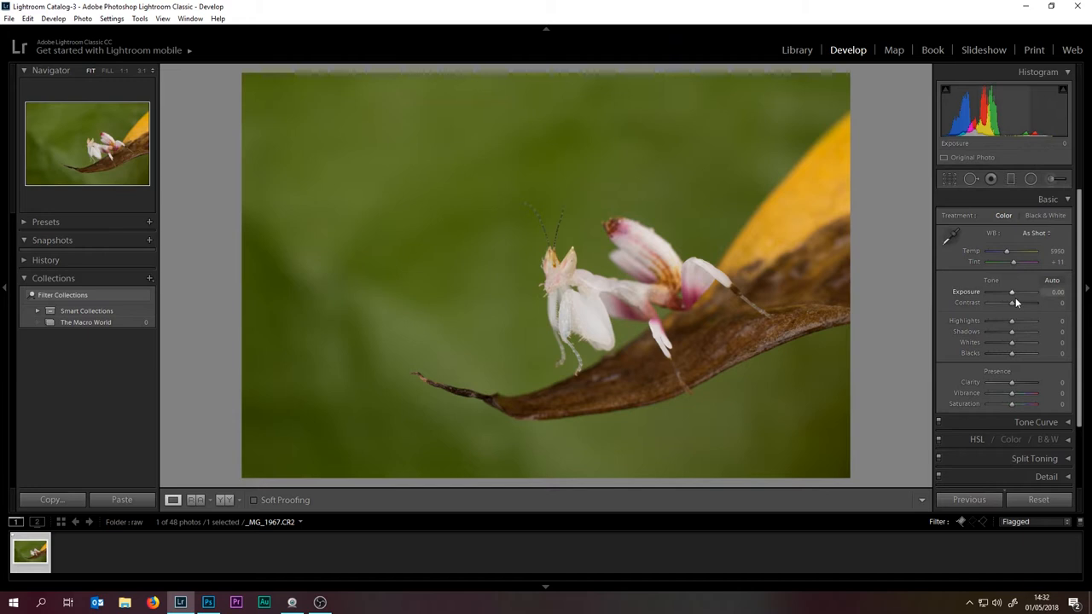
pyautogui.moveTo(1012, 303); pyautogui.dragTo(1033, 303)
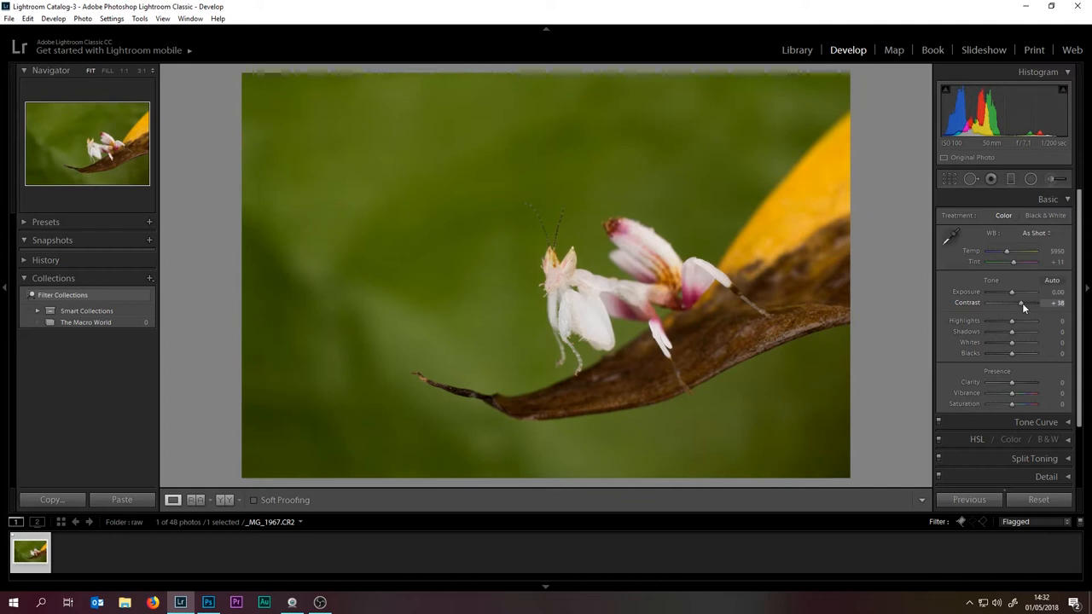
pyautogui.moveTo(1013, 320); pyautogui.dragTo(1063, 320)
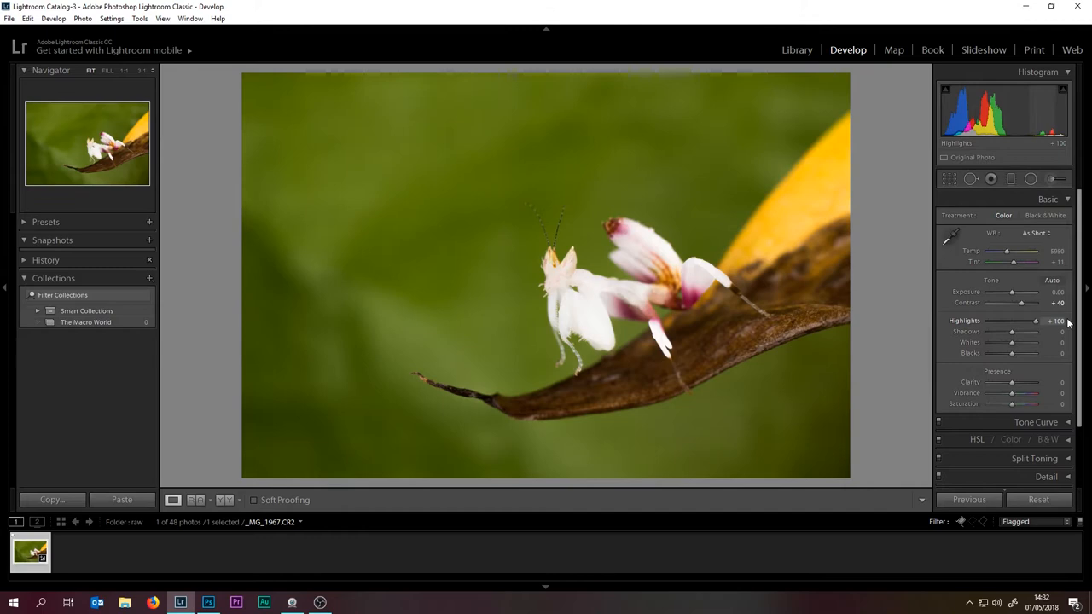
pyautogui.moveTo(1049, 322); pyautogui.dragTo(1003, 322)
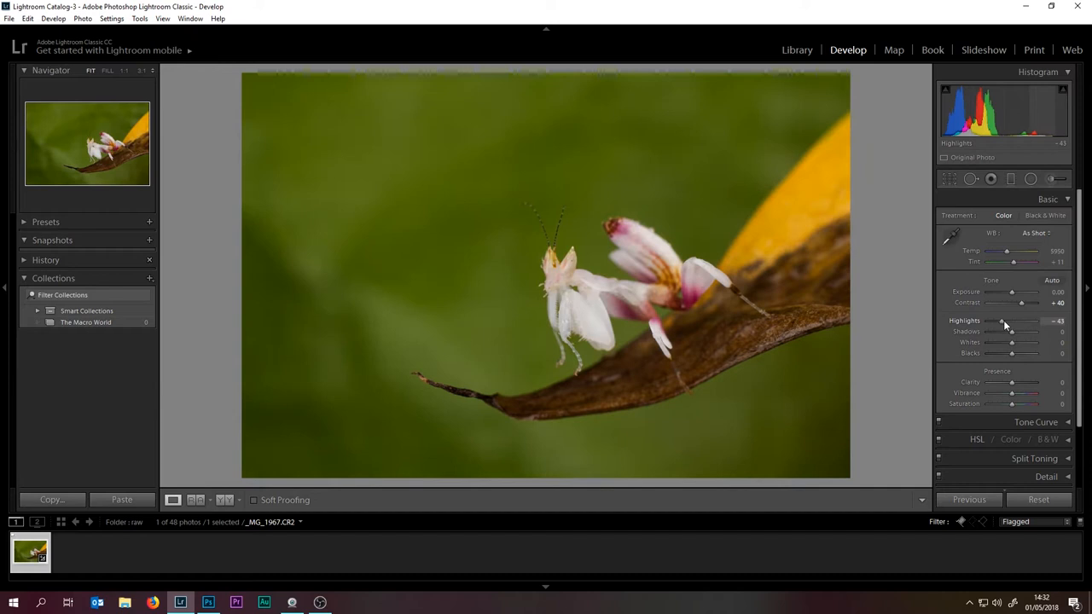
# Try adjusting Shadows and Whites, then lift Blacks to +2
pyautogui.moveTo(1011, 331); pyautogui.dragTo(1028, 331)
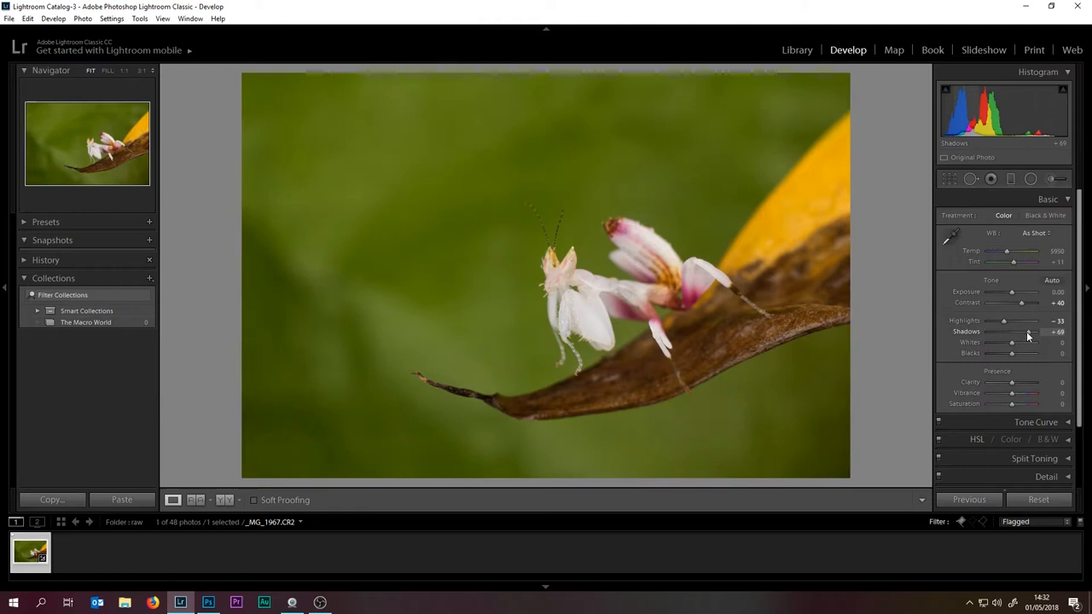
pyautogui.moveTo(1011, 342); pyautogui.dragTo(964, 342)
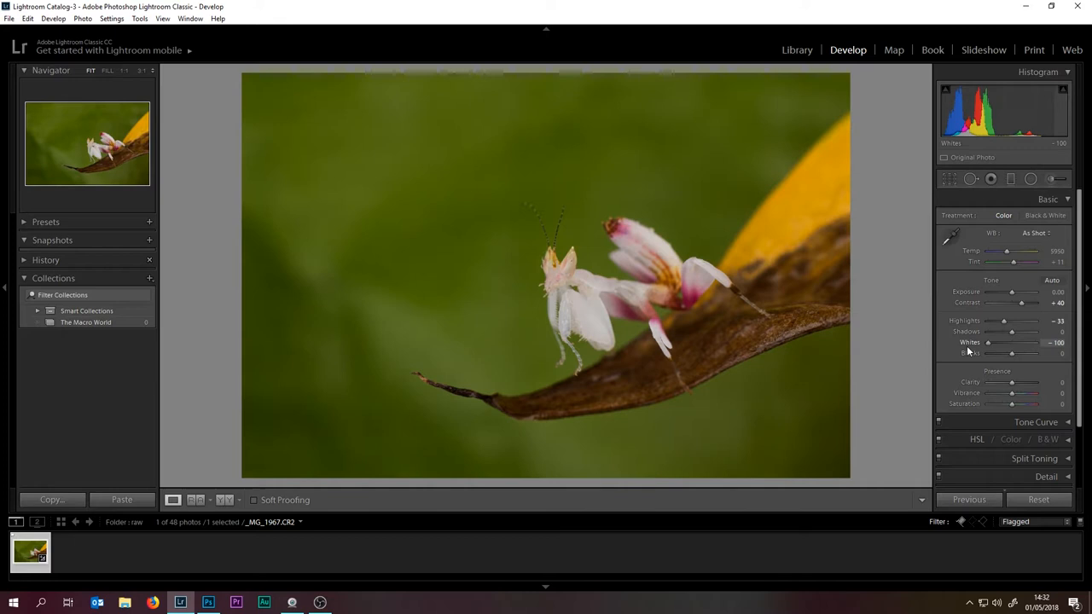
pyautogui.moveTo(982, 352); pyautogui.dragTo(1013, 348)
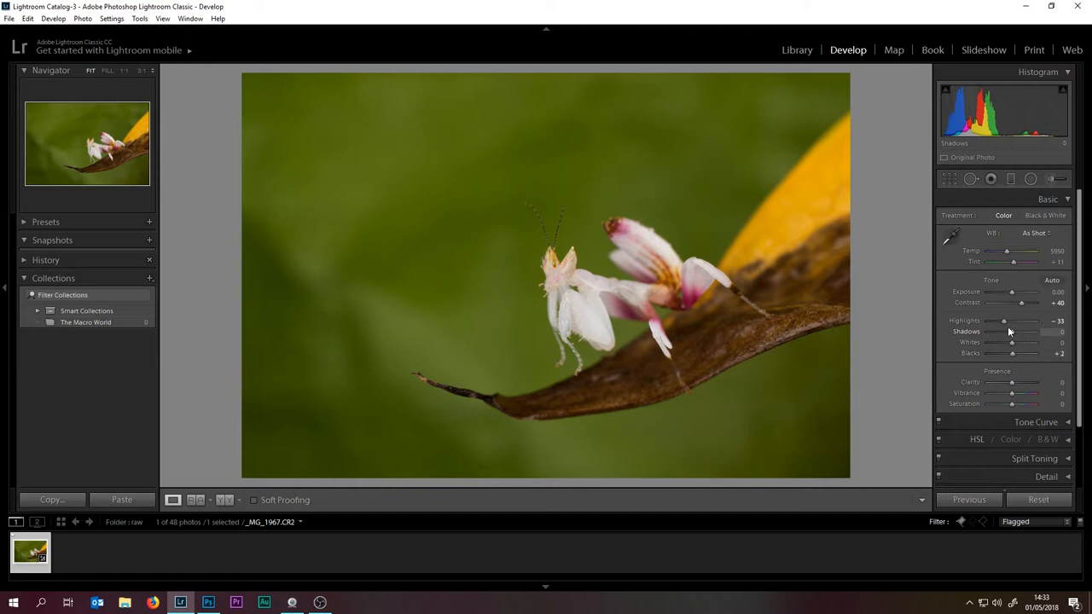
# Drag the Basic panel Exposure slider to +0.24 and Clarity to +48
pyautogui.moveTo(1014, 292); pyautogui.dragTo(1024, 292)
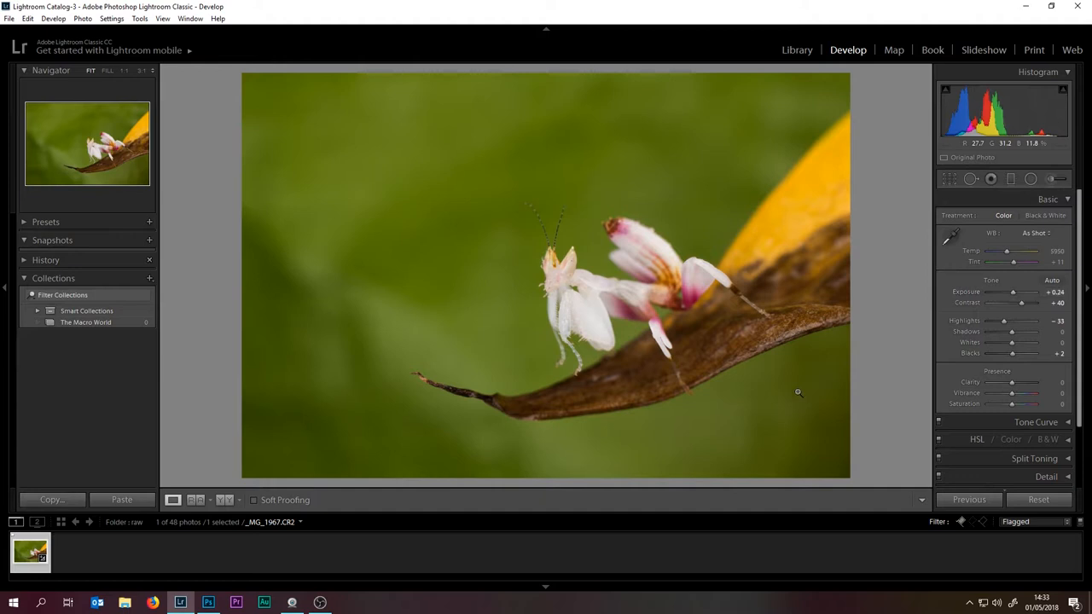
pyautogui.moveTo(1005, 382); pyautogui.dragTo(1022, 382)
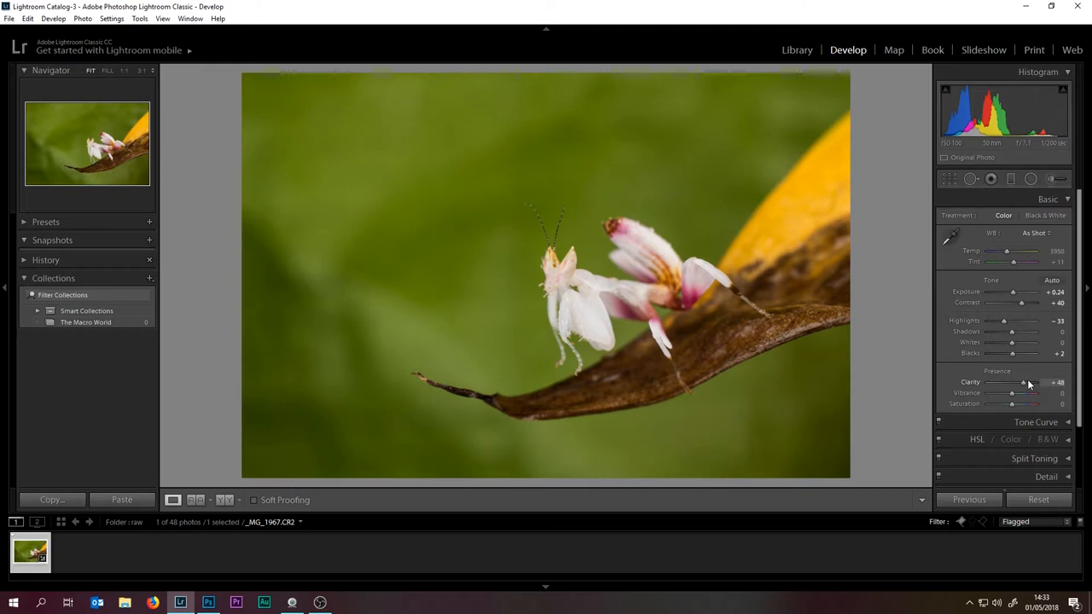